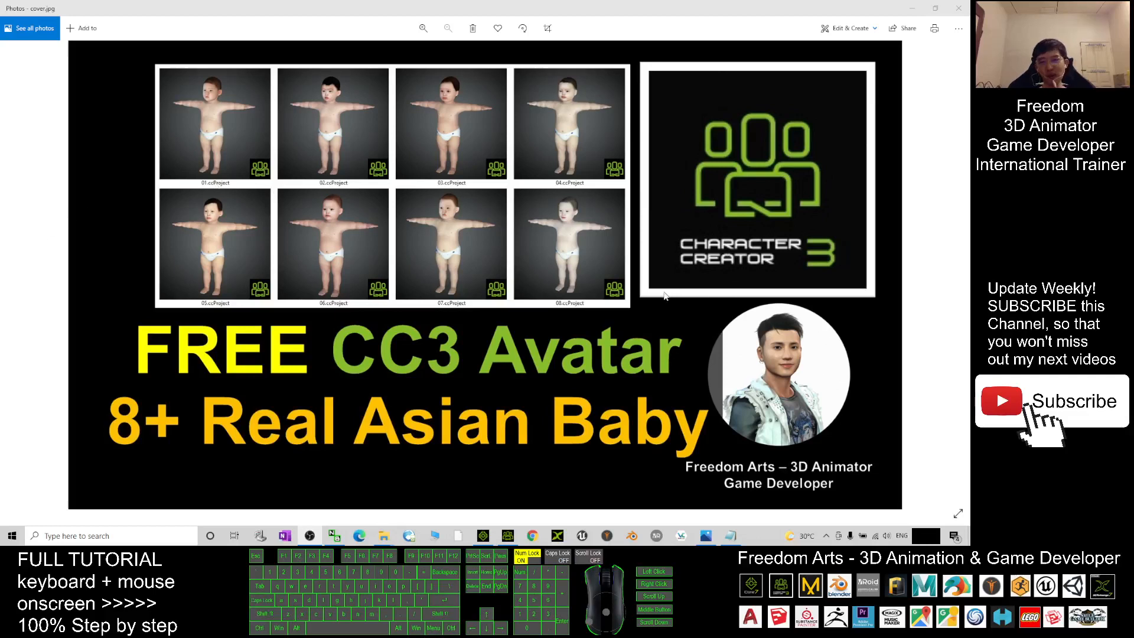
mouse_move(558, 228)
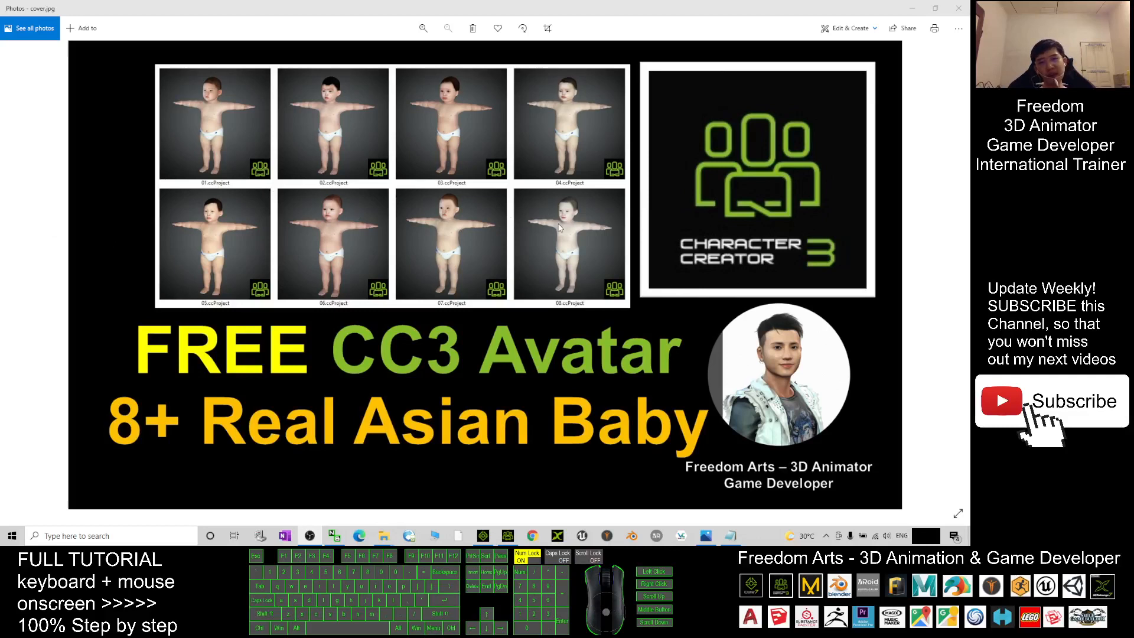
mouse_move(482, 351)
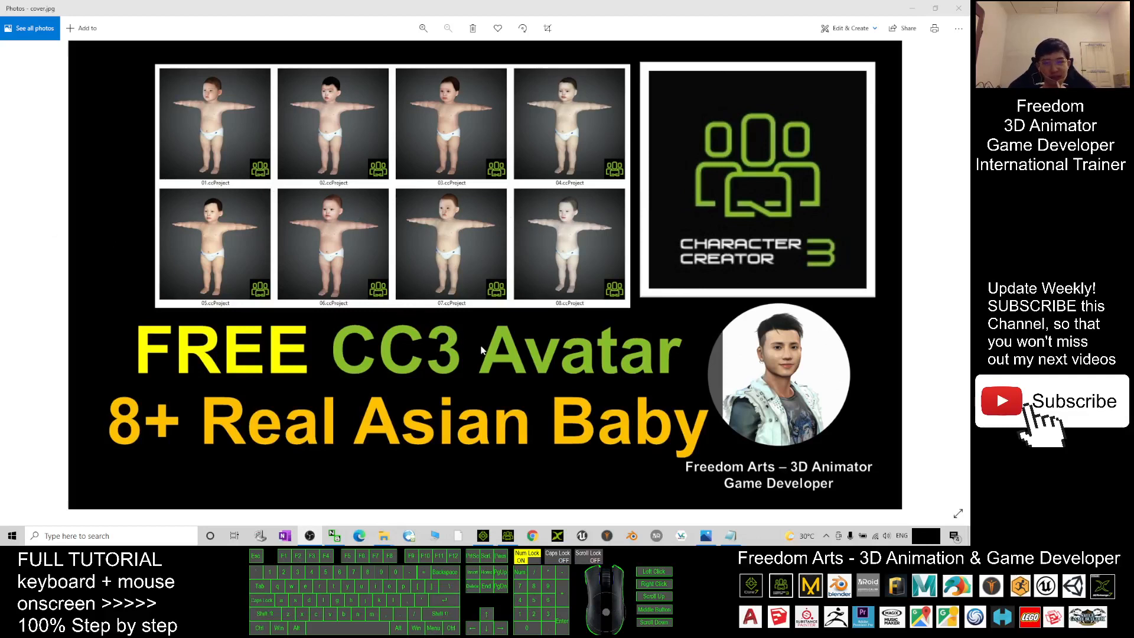
mouse_move(546, 351)
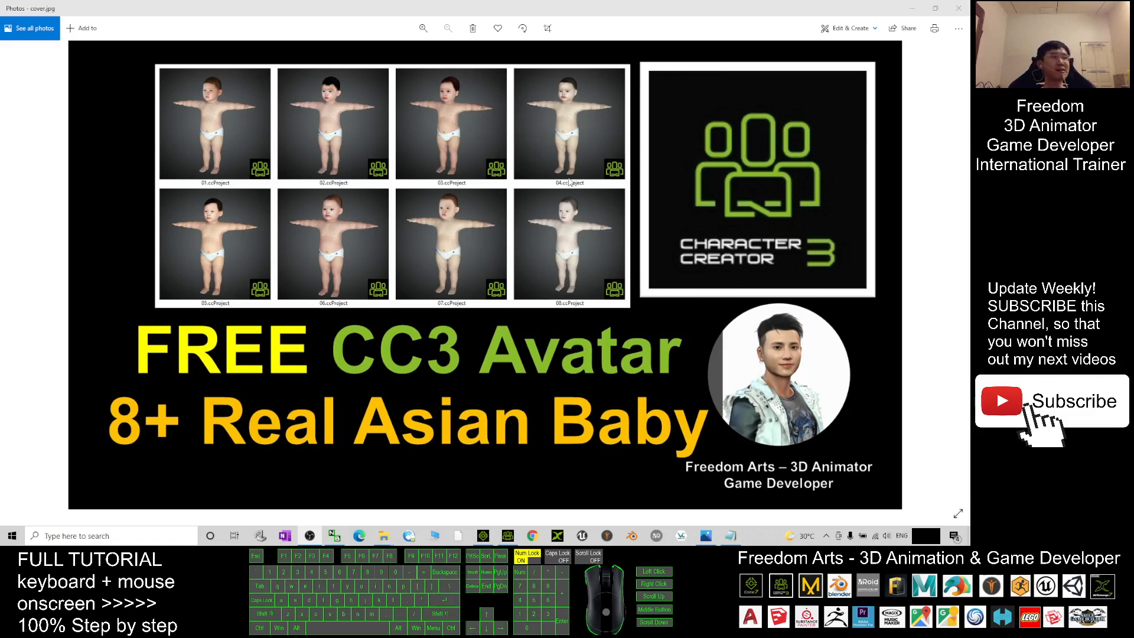
mouse_move(461, 311)
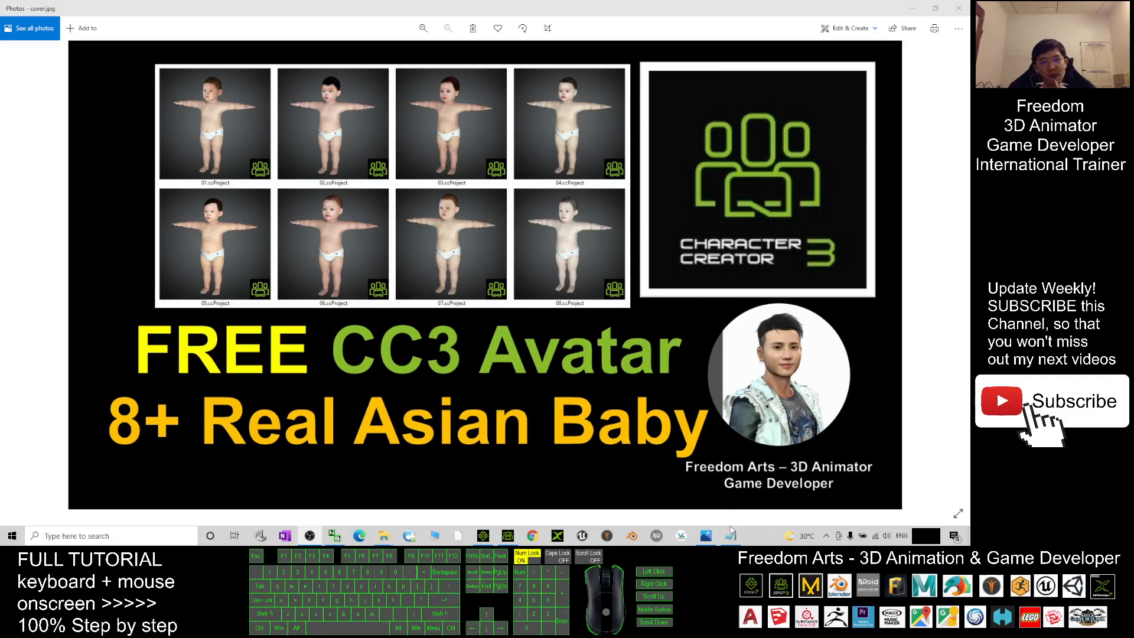
Show the Asian Baby Collection Pack 01 folder with its nine baby ccProject files.
left_click(729, 537)
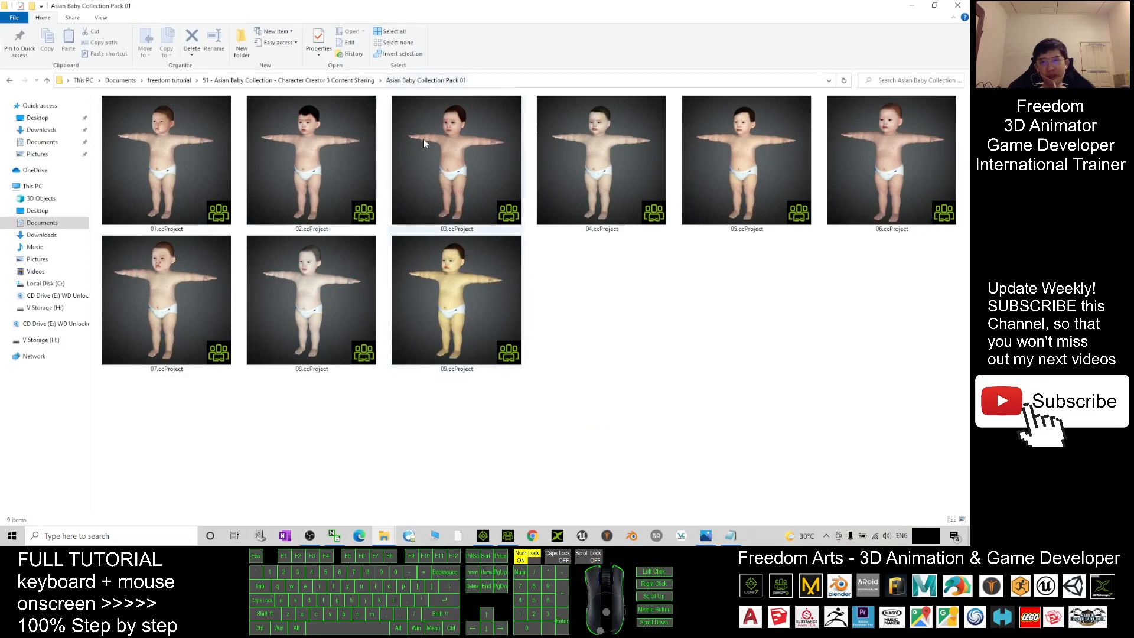
Load 01.ccProject into Character Creator 3, confirming Replace All over the previous baby avatar.
left_click(746, 161)
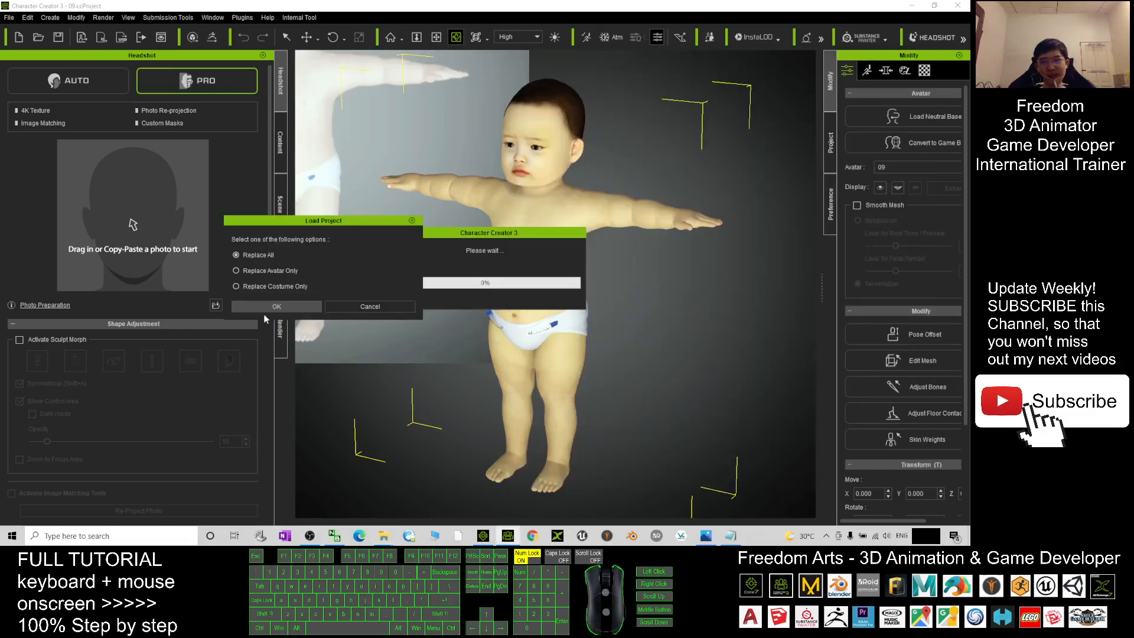
left_click(275, 306)
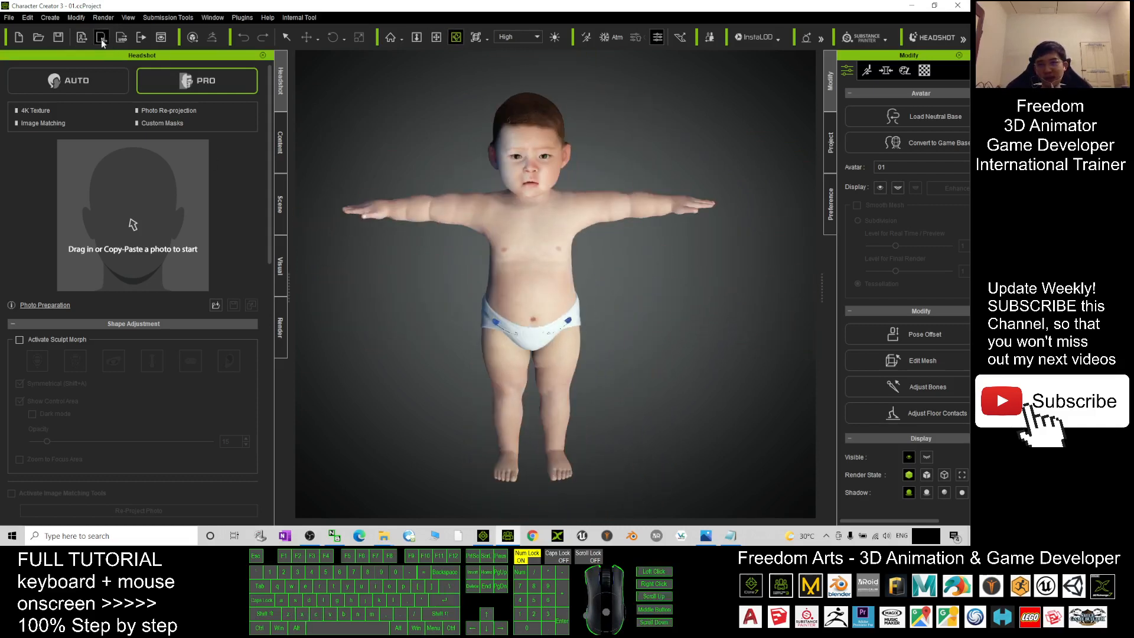
Send the 01 baby avatar from Character Creator 3 to iClone 7.
left_click(102, 37)
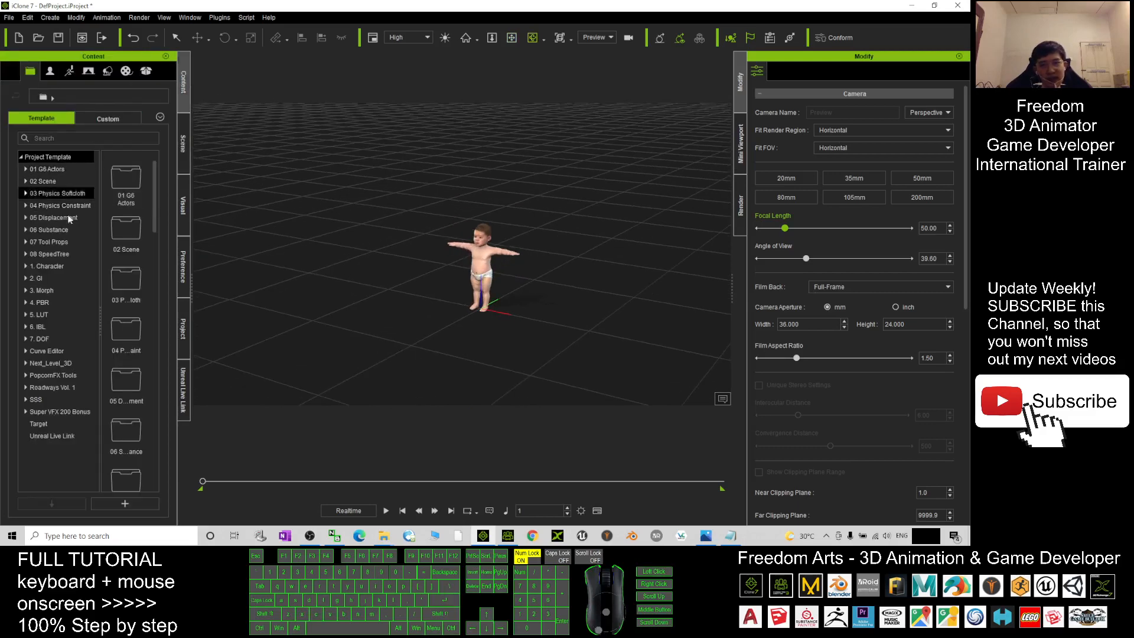
Show the Avatar templates in iClone 7's content library and expand the Avatar folder.
left_click(49, 70)
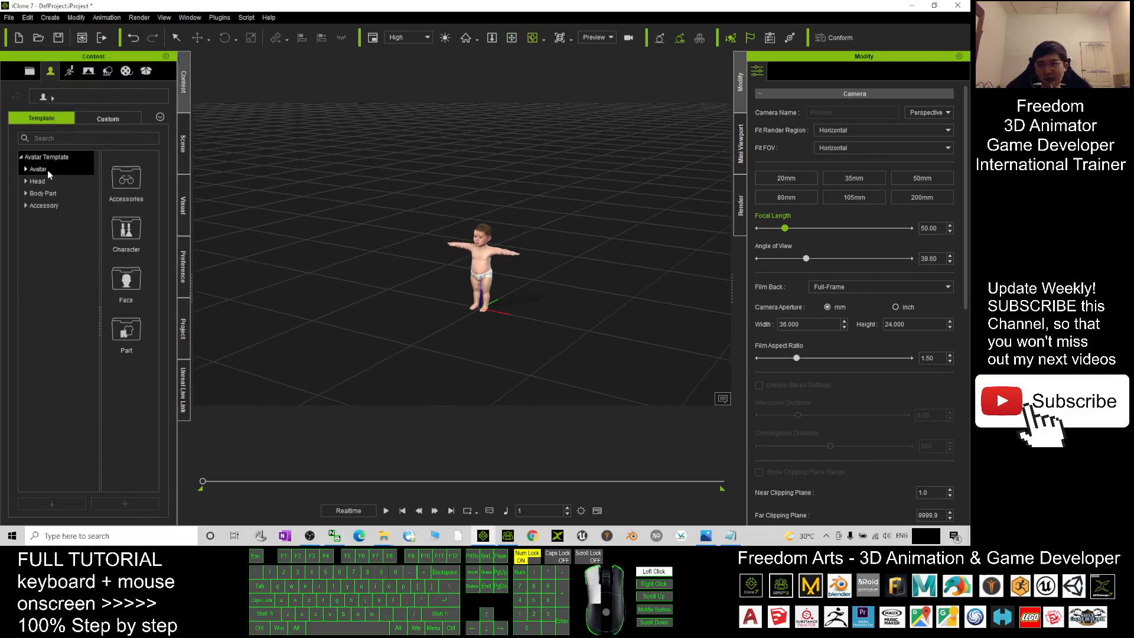
left_click(38, 169)
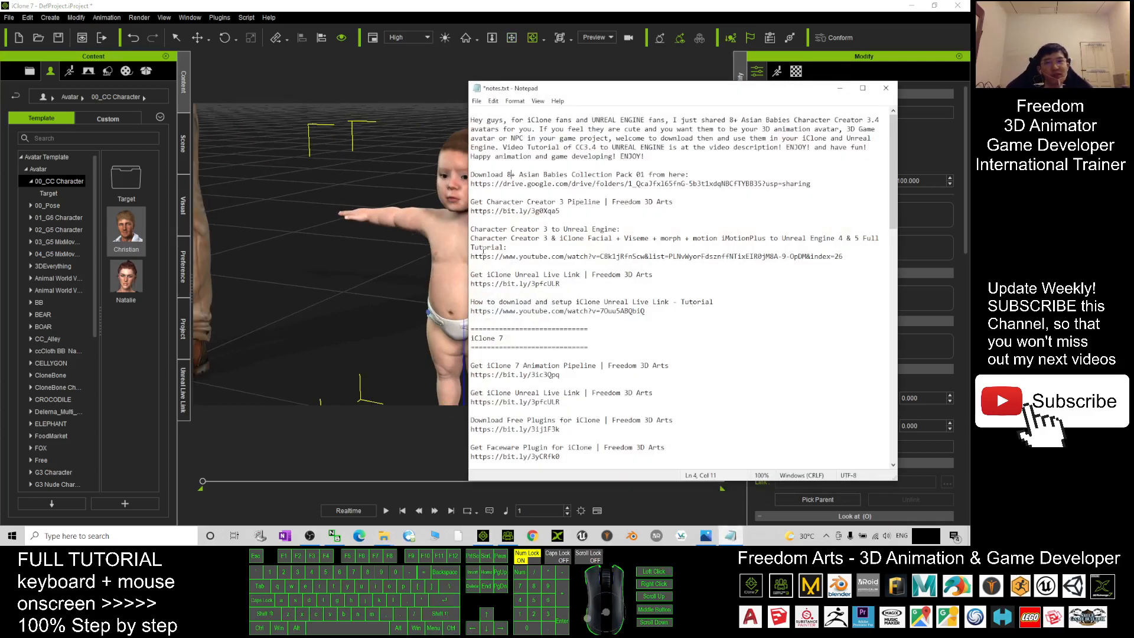
Set the Notepad download links aside and bring back the baby avatars cover image in Photos.
key("7")
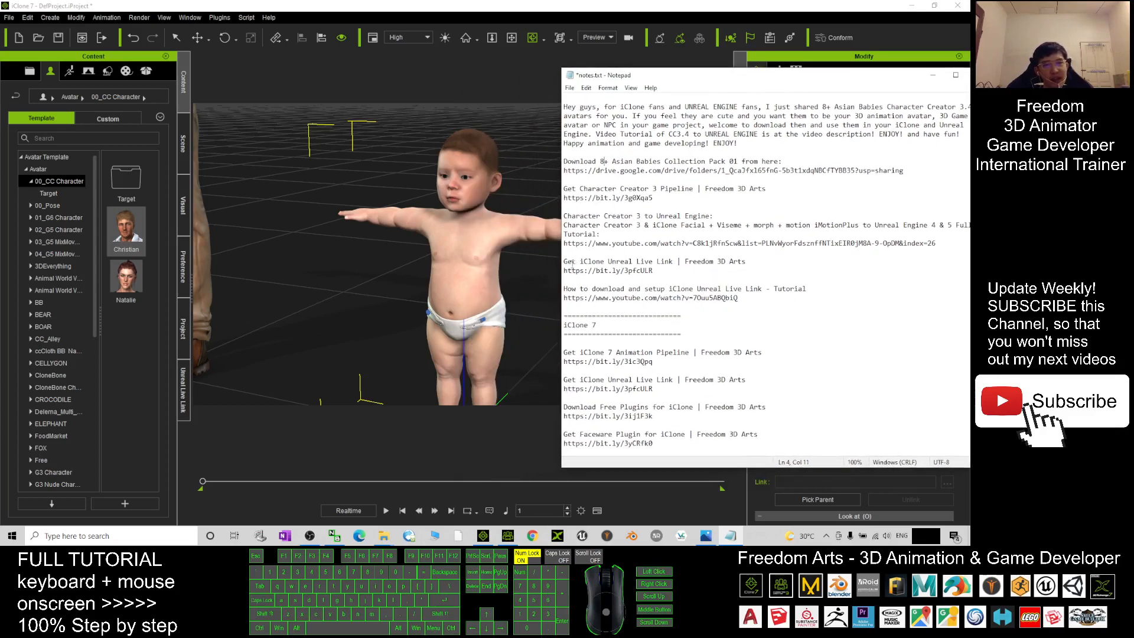
left_click(698, 304)
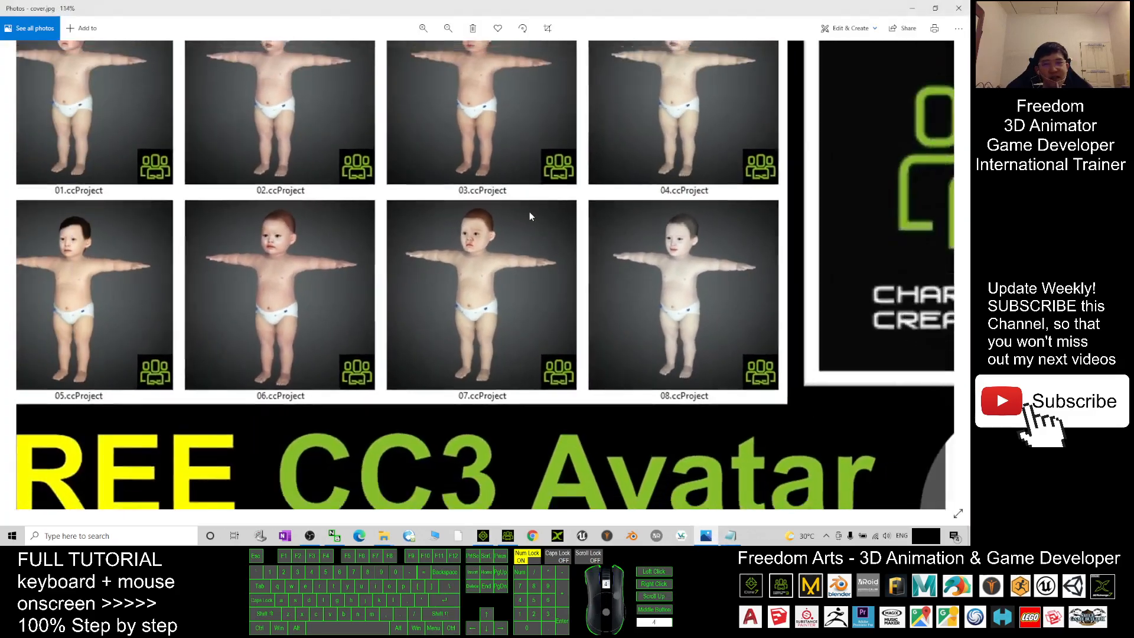
Fit the whole FREE CC3 Avatar cover image with its eight baby thumbnails in the Photos view.
left_click(447, 27)
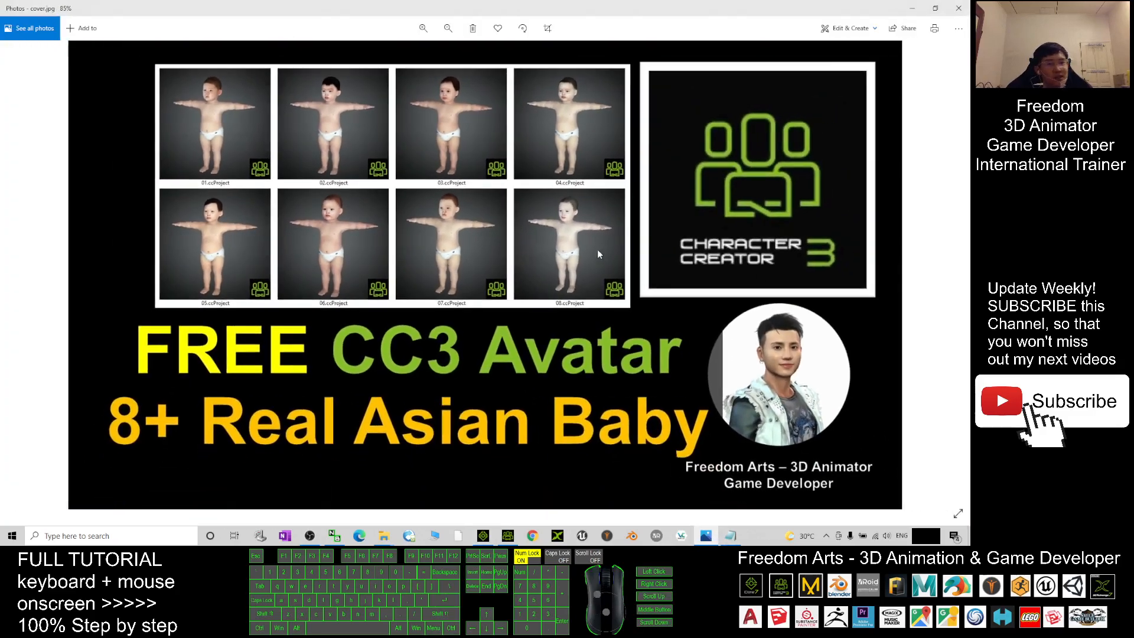
mouse_move(629, 247)
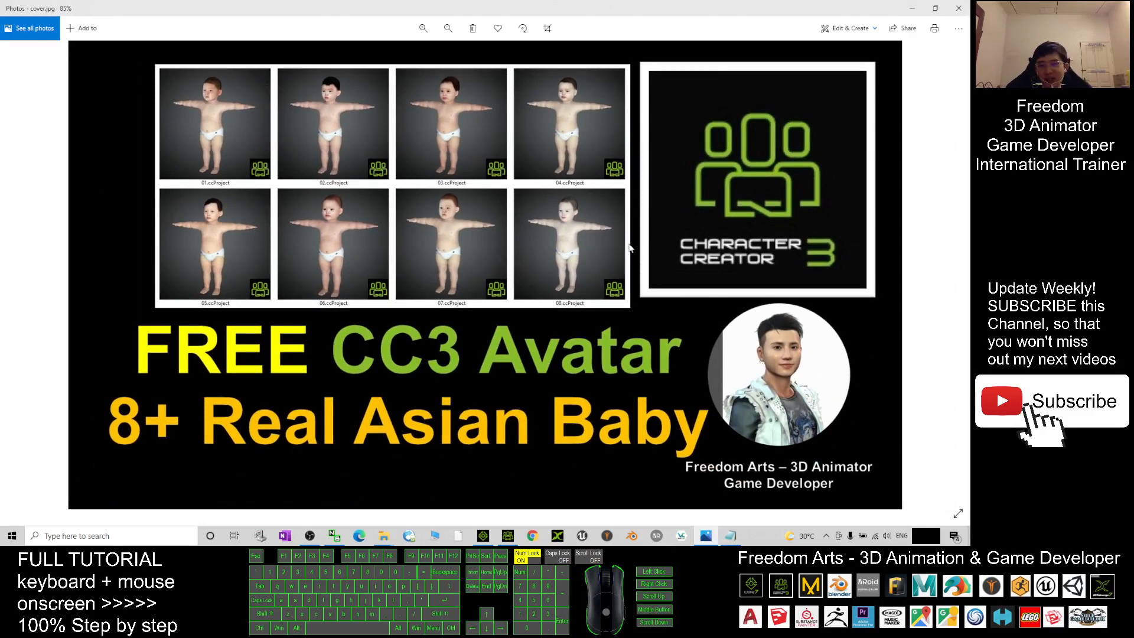
mouse_move(618, 288)
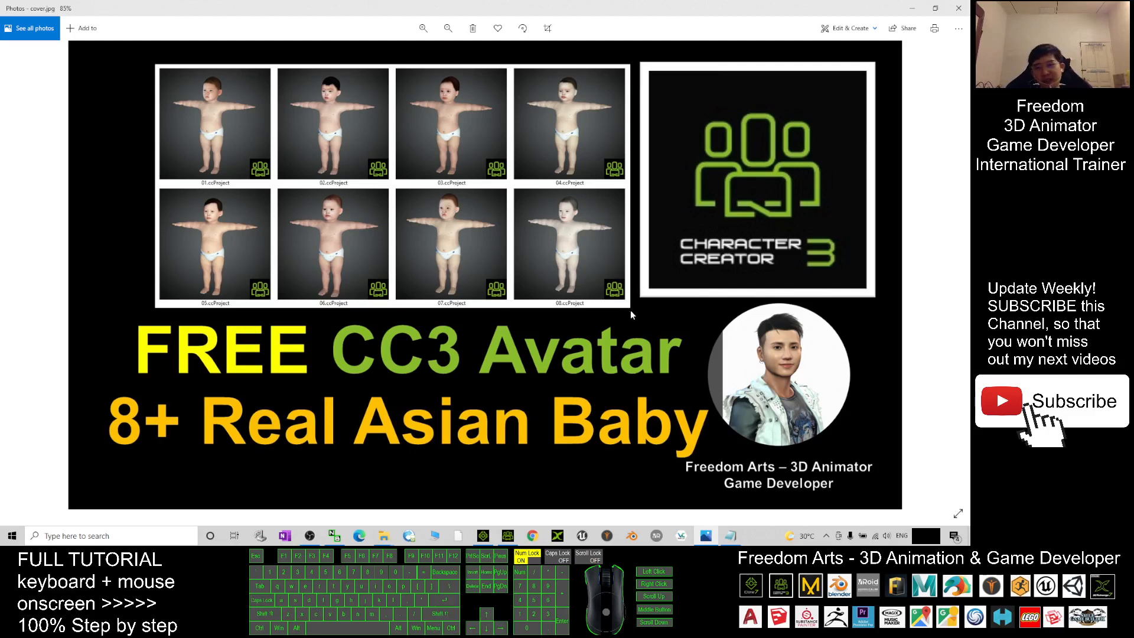
mouse_move(542, 340)
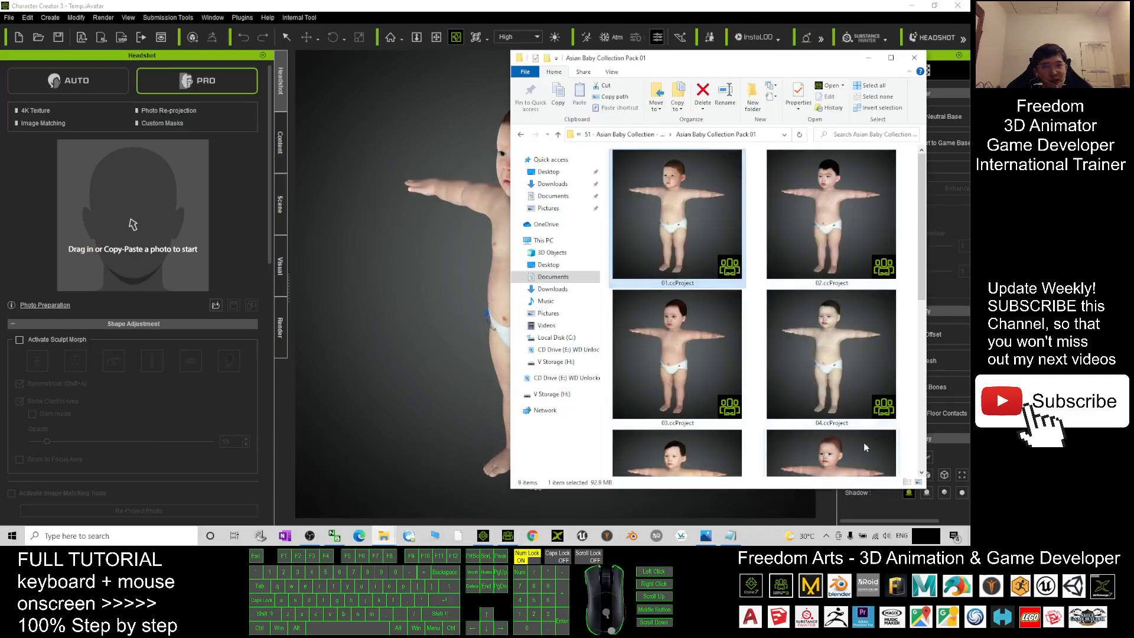
Scroll the Asian Baby Collection folder while another baby ccProject loads into Character Creator 3.
scroll("down", 3)
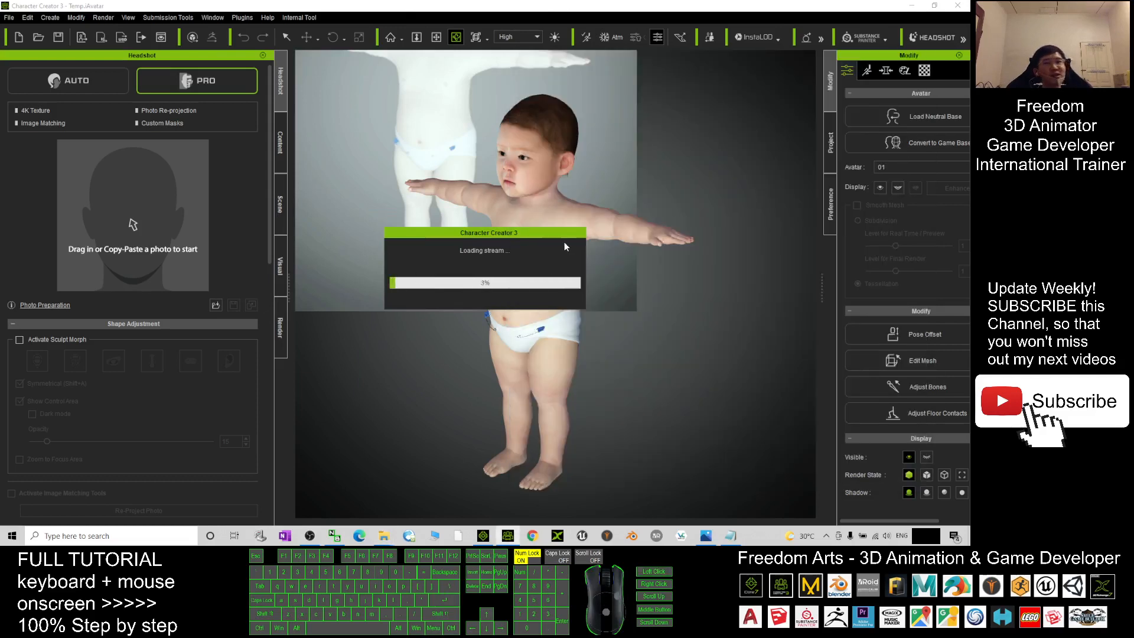
mouse_move(600, 266)
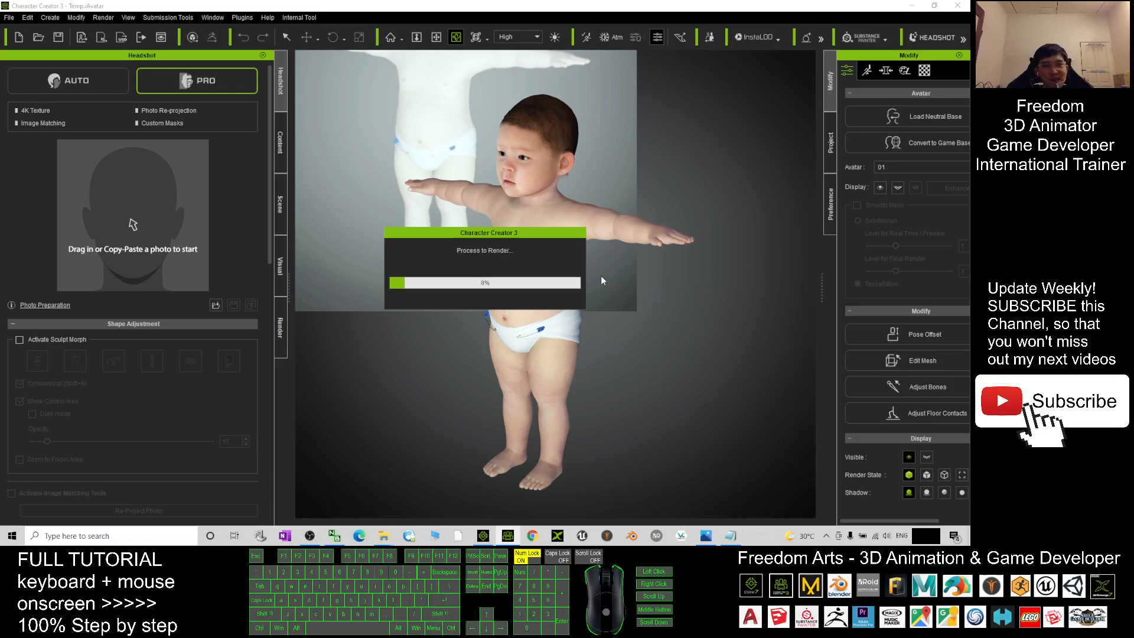
mouse_move(606, 285)
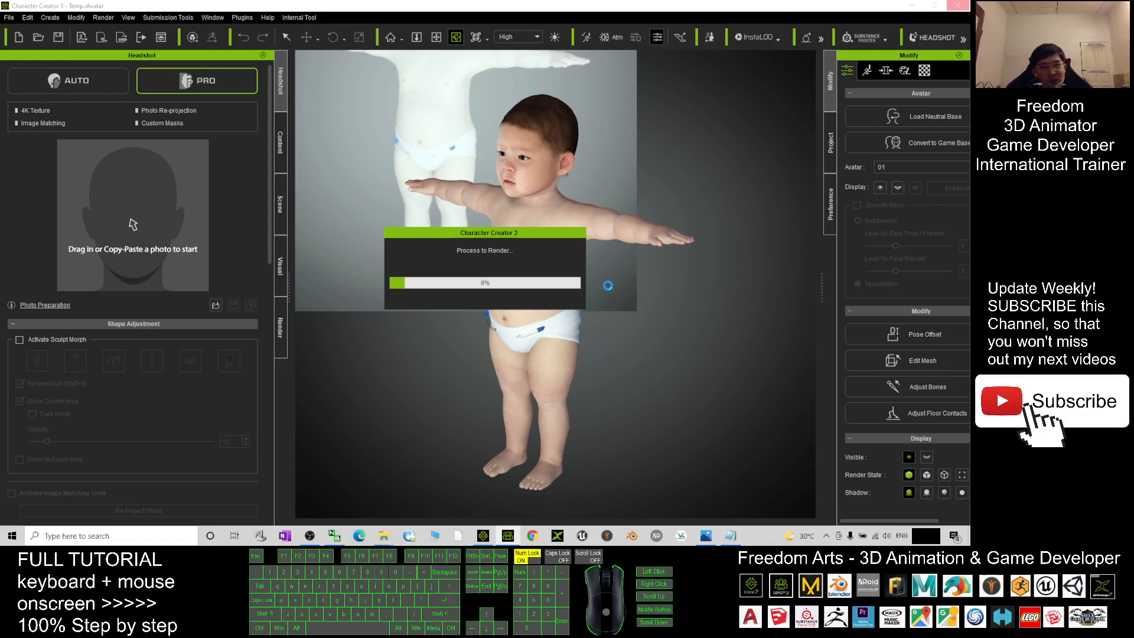